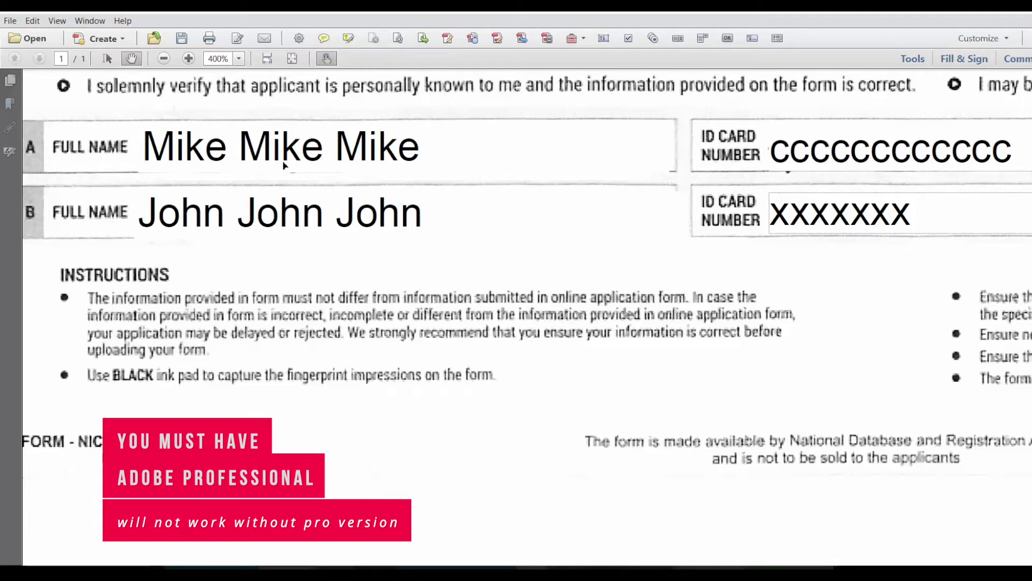
Step: Check the typed full name and ID number boxes, and bring up the Tools pane
left_click(296, 146)
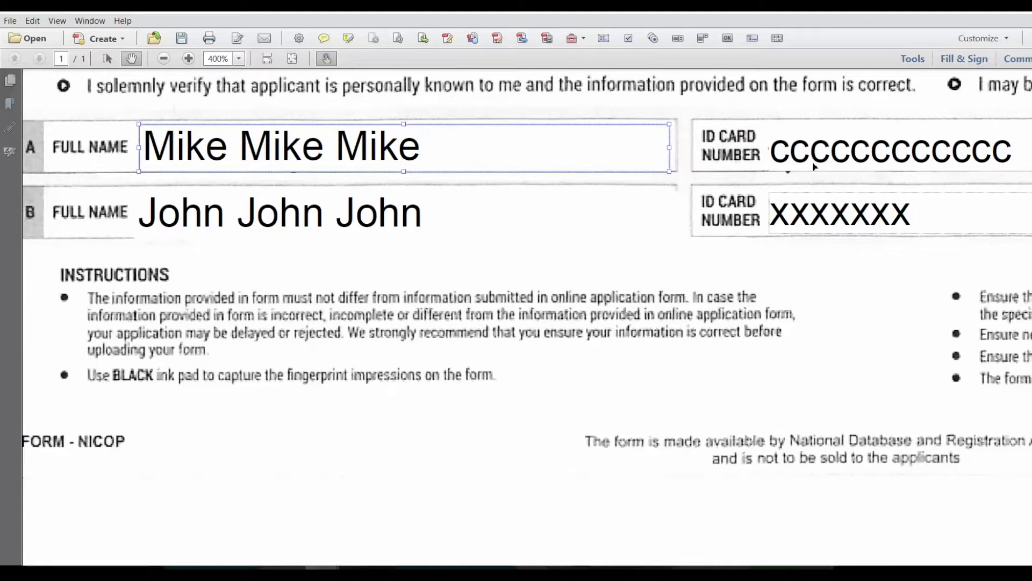
left_click(888, 150)
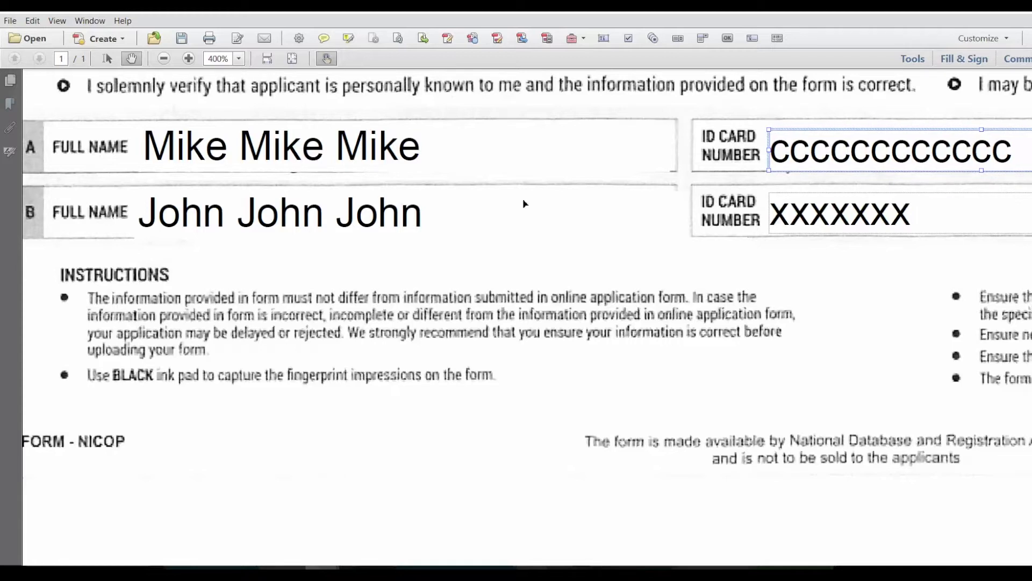
mouse_move(782, 245)
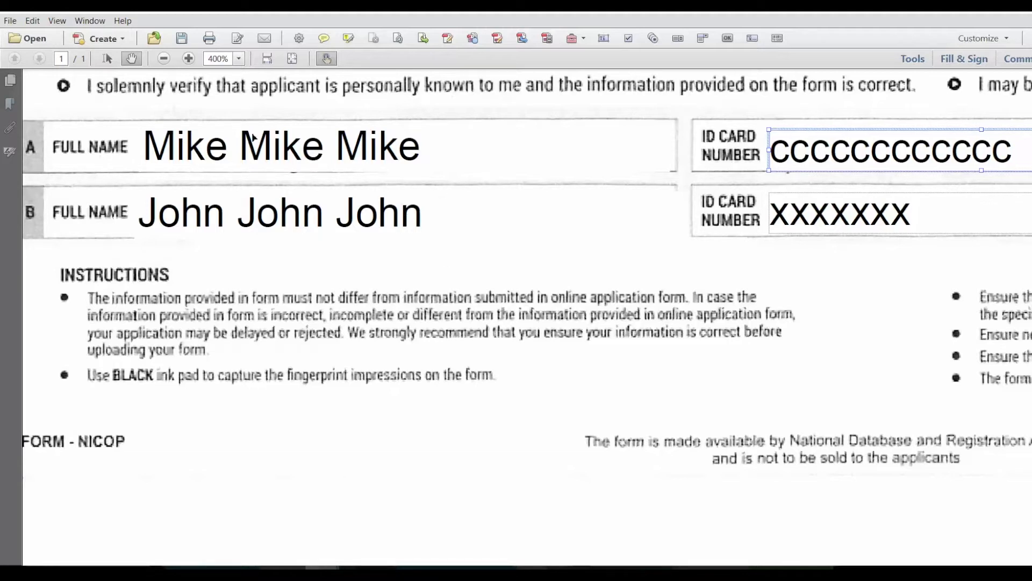
left_click(296, 146)
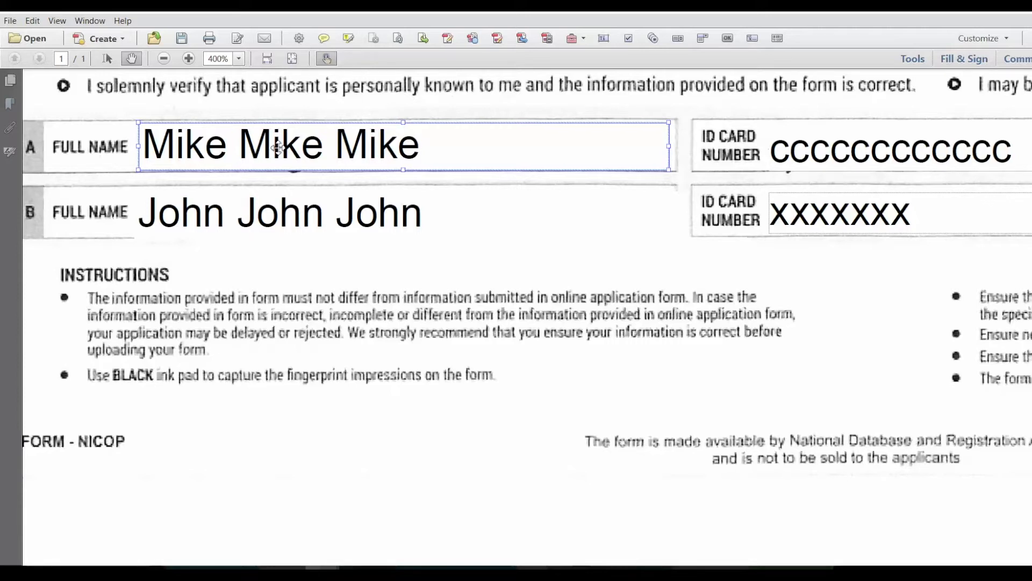
mouse_move(247, 156)
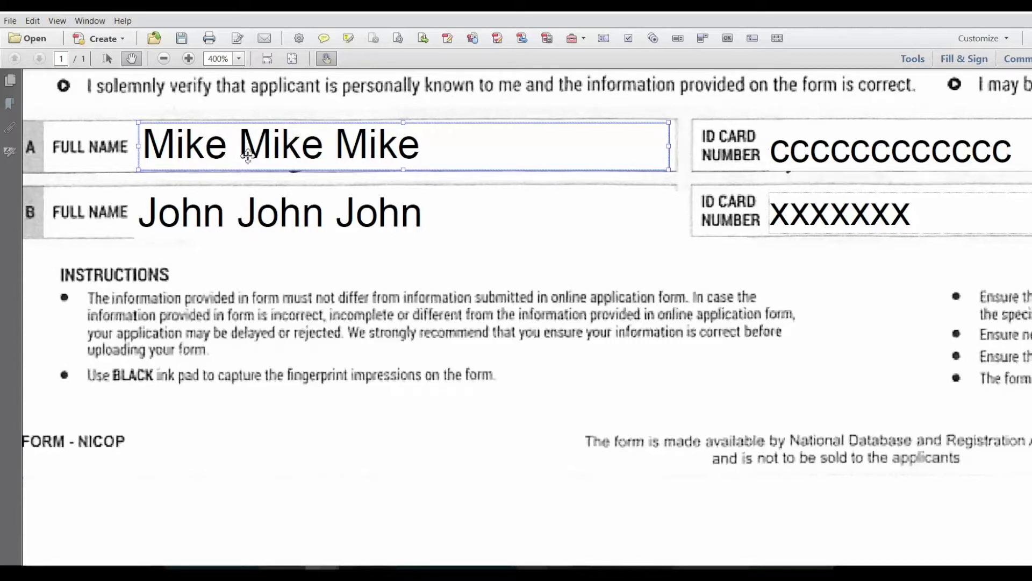
mouse_move(202, 280)
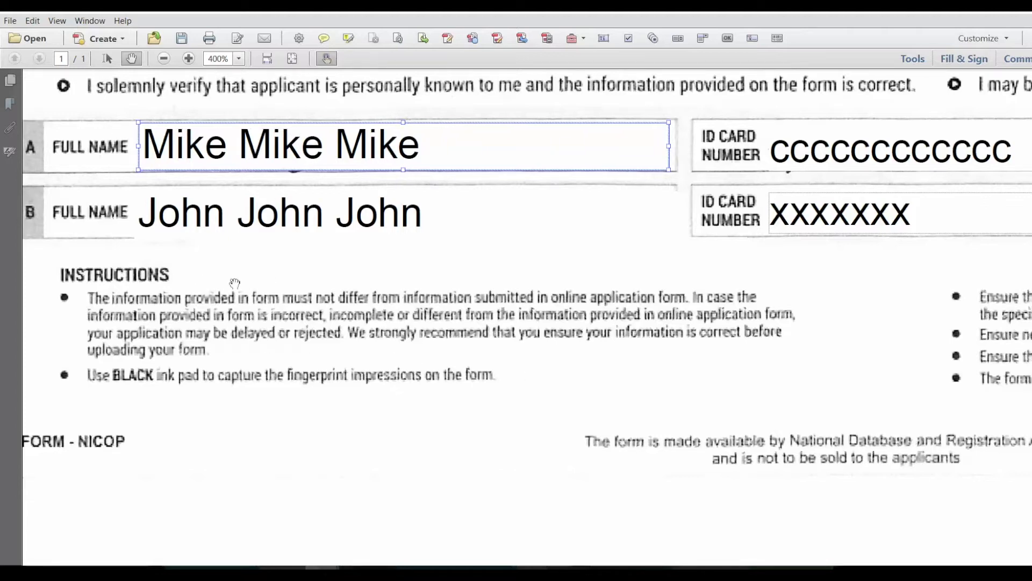
mouse_move(396, 310)
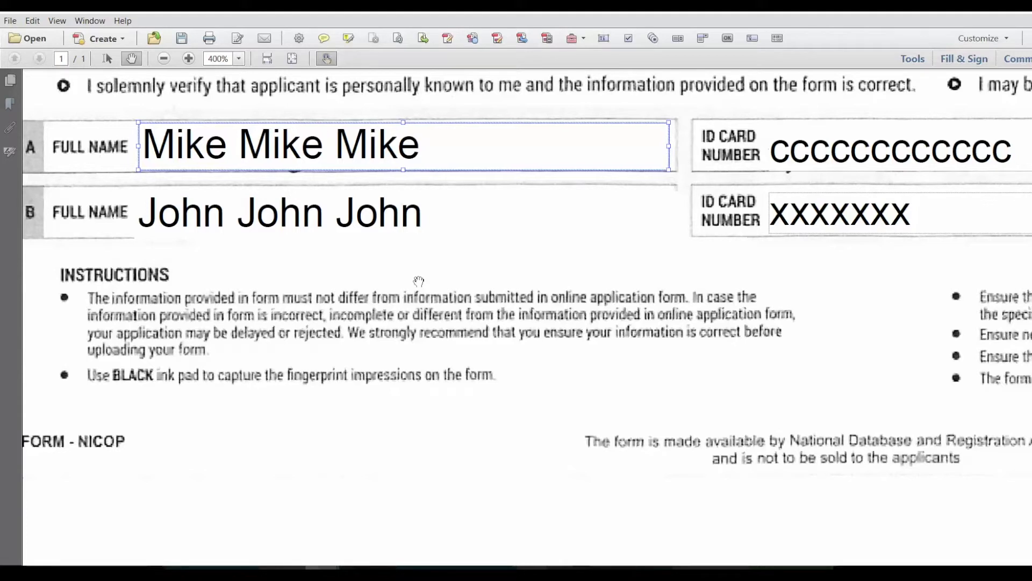
mouse_move(420, 244)
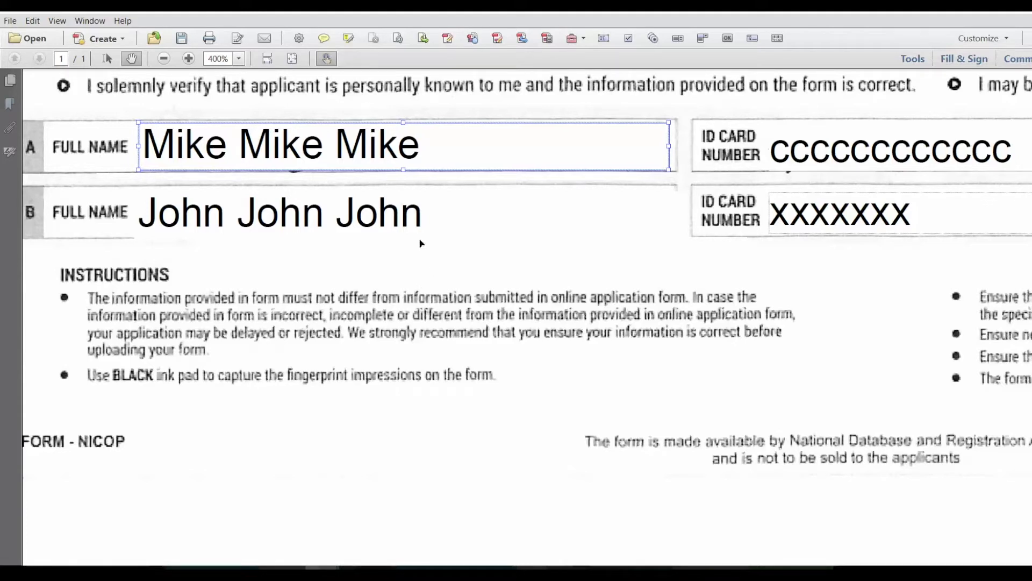
mouse_move(913, 58)
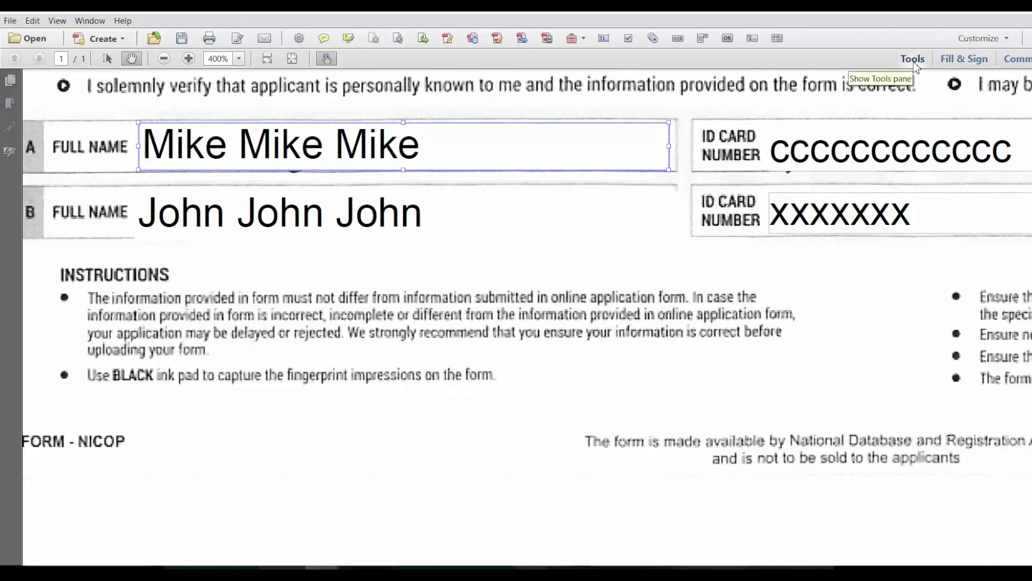
left_click(912, 59)
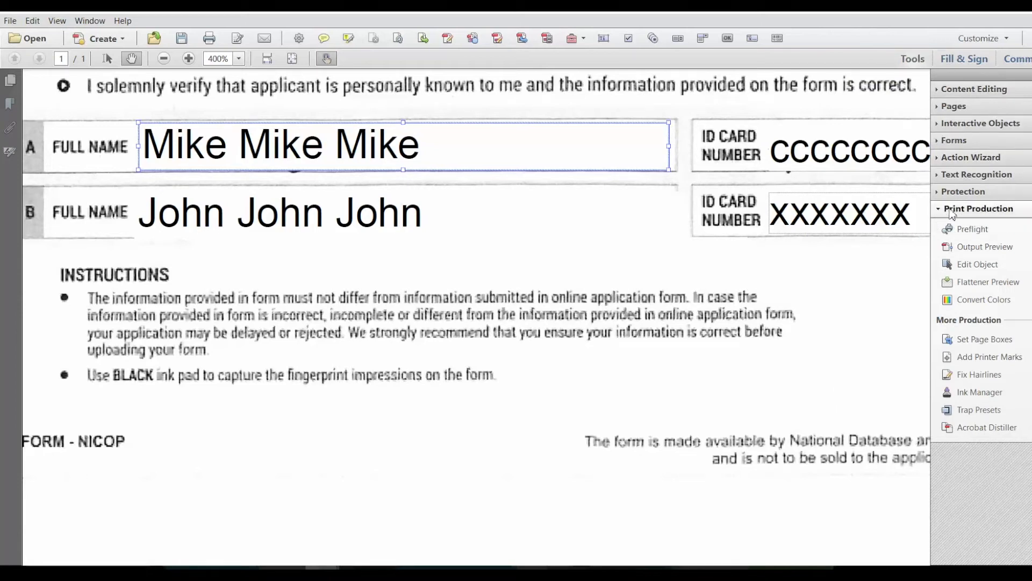
mouse_move(973, 229)
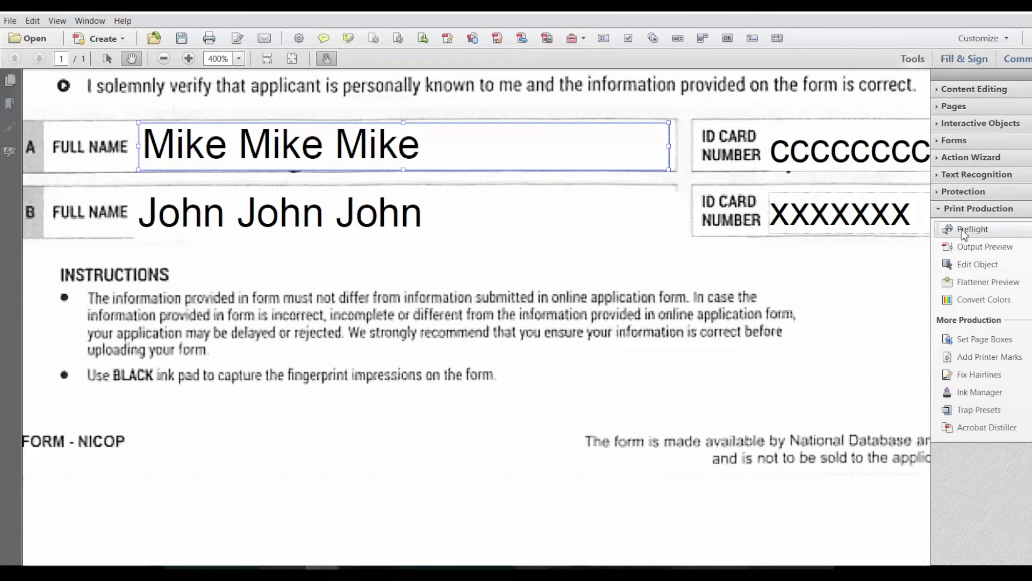
mouse_move(973, 229)
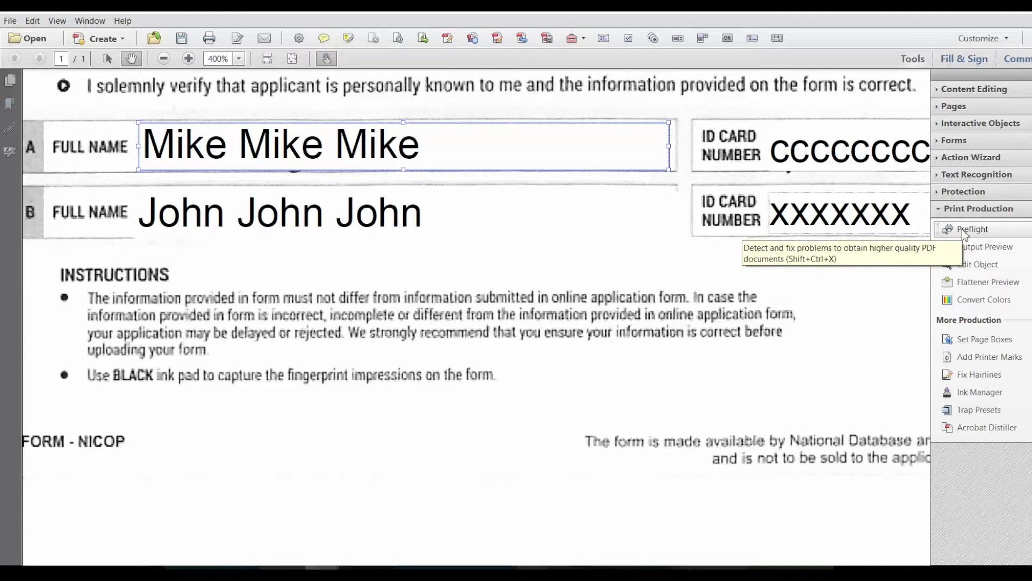
mouse_move(524, 195)
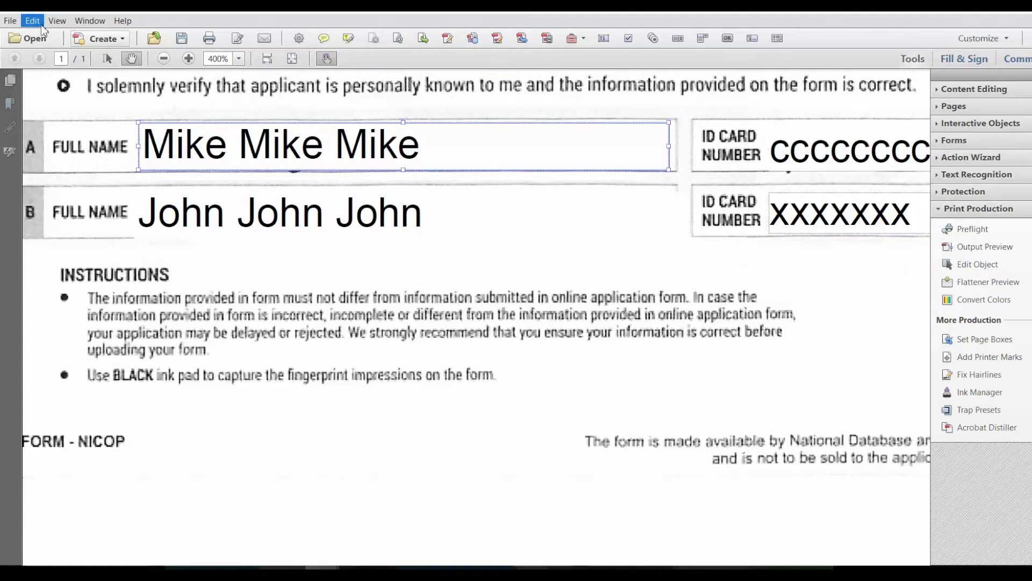
left_click(32, 20)
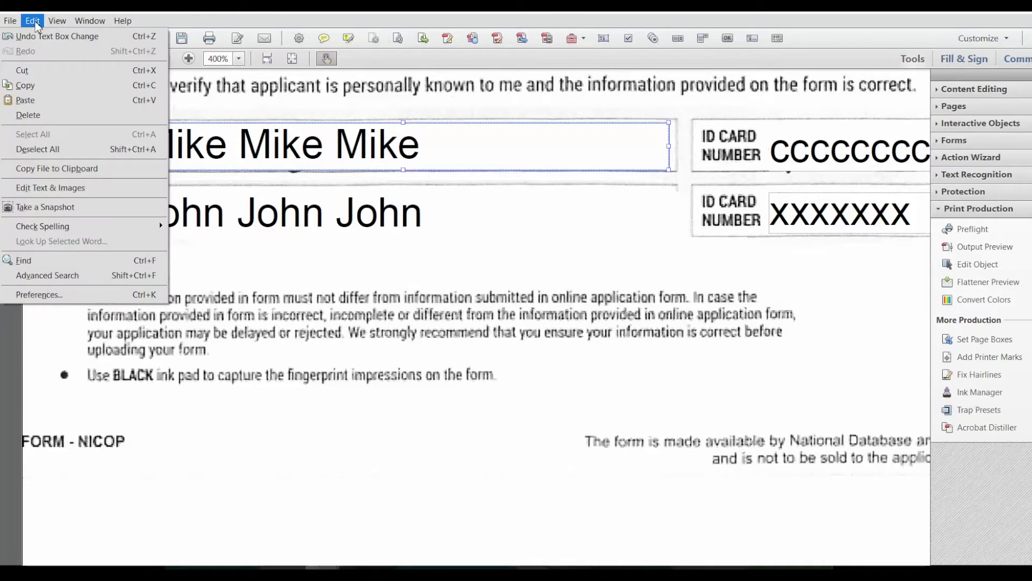
left_click(57, 20)
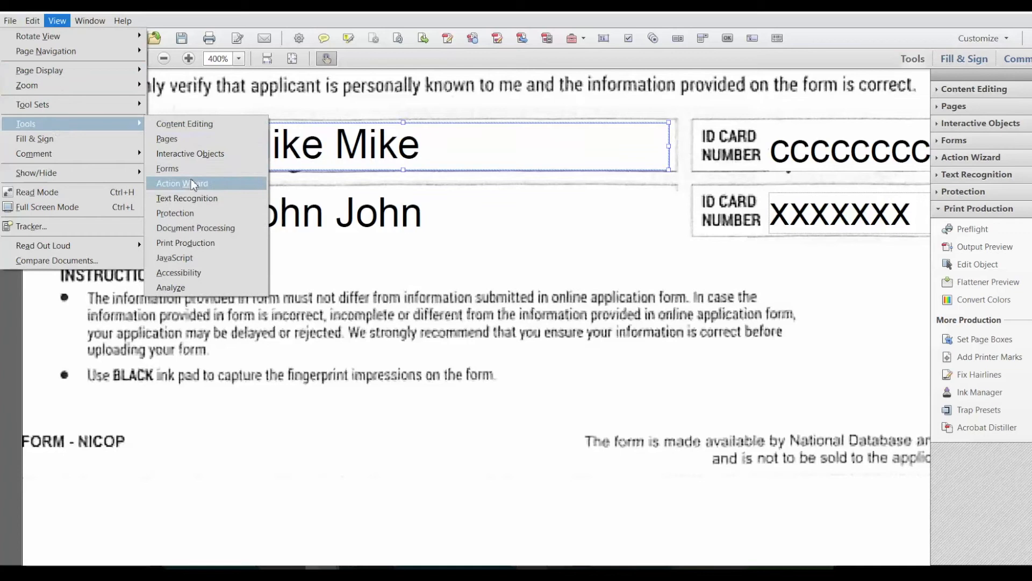
mouse_move(196, 227)
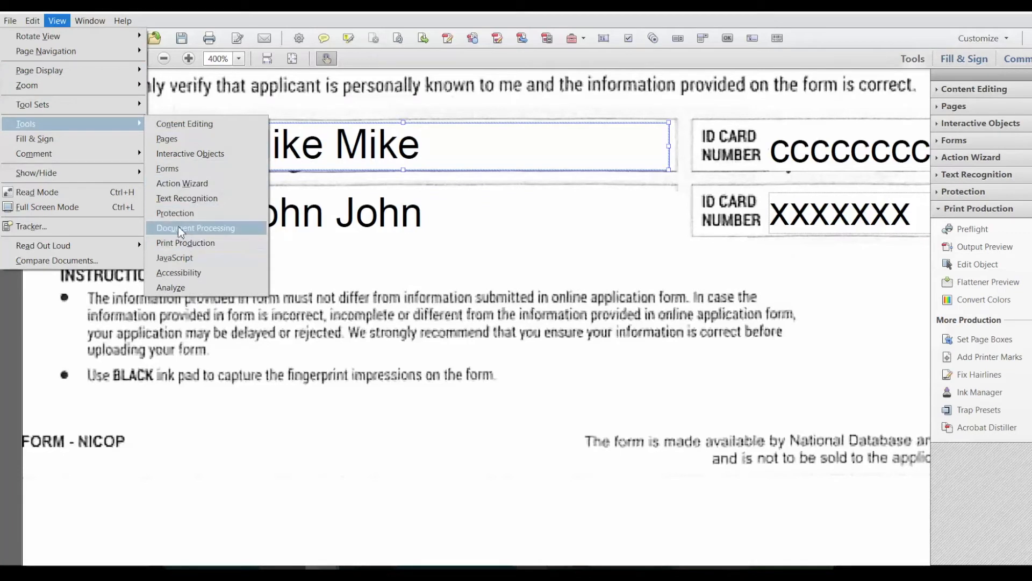
mouse_move(188, 237)
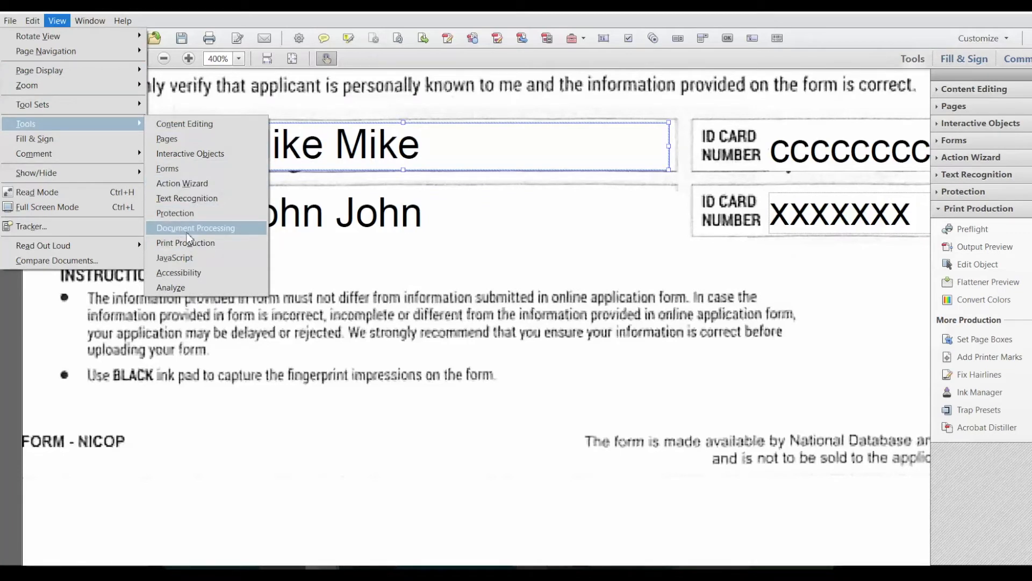
mouse_move(197, 249)
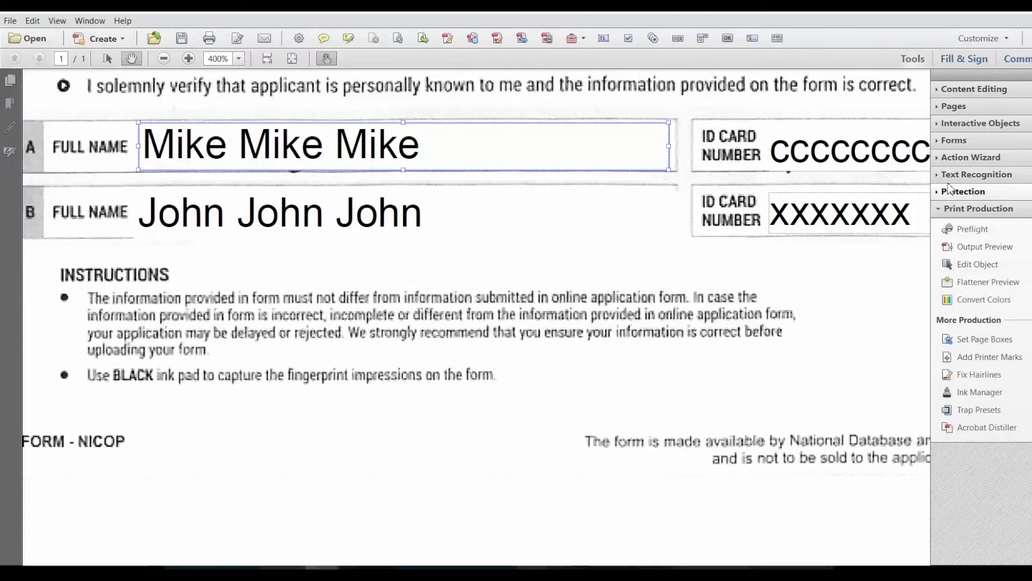
mouse_move(972, 229)
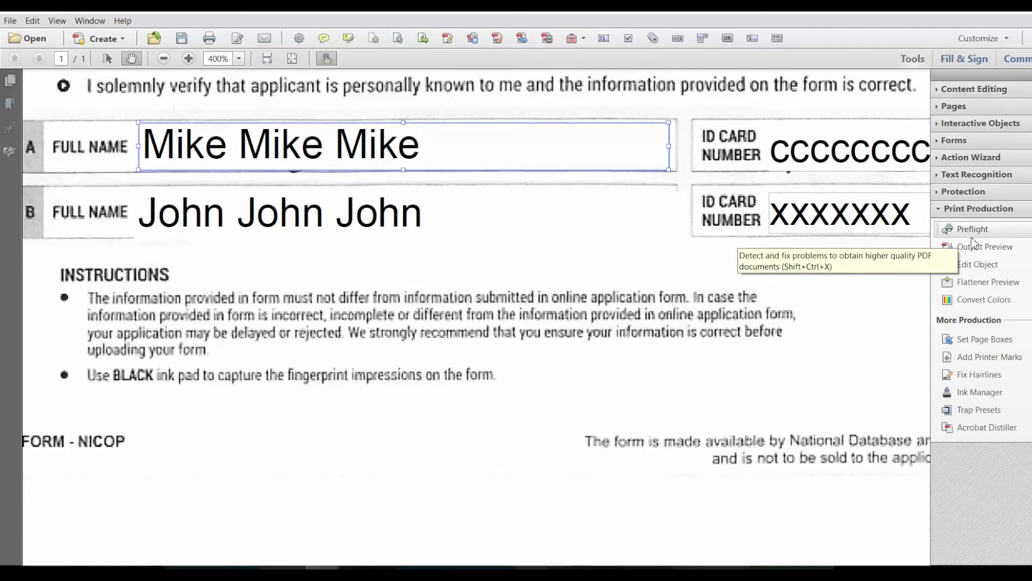
mouse_move(278, 178)
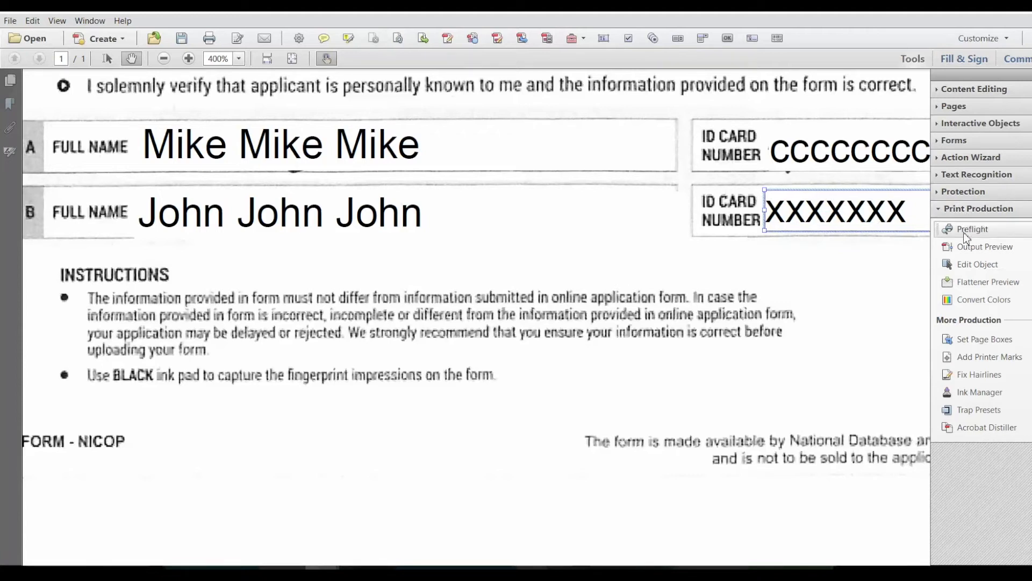
Step: Launch Preflight from Print Production to reach the flattening fixups
left_click(972, 228)
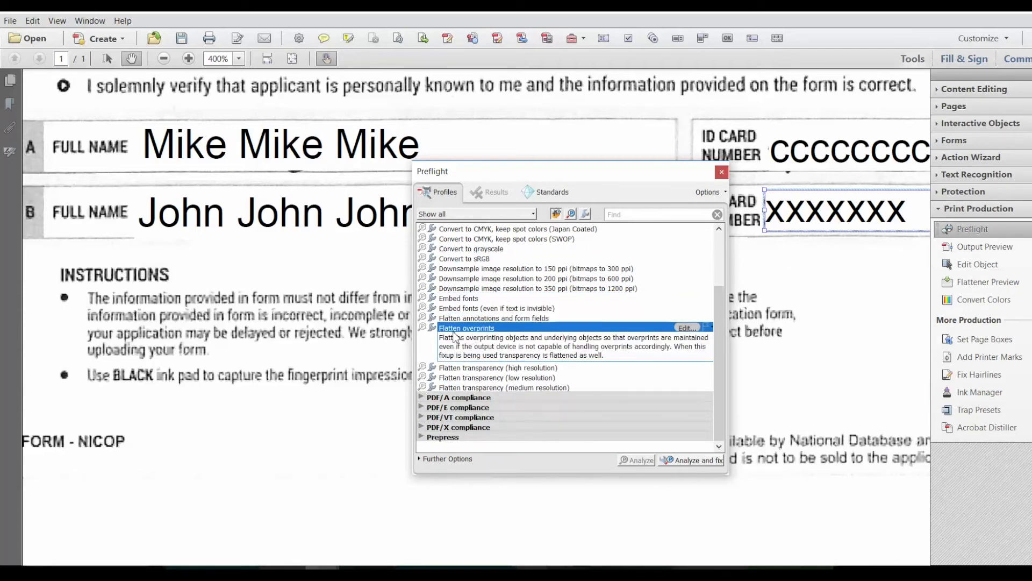
Step: Run the 'Flatten annotations and form fields' fixup and save the result as a new PDF
left_click(493, 318)
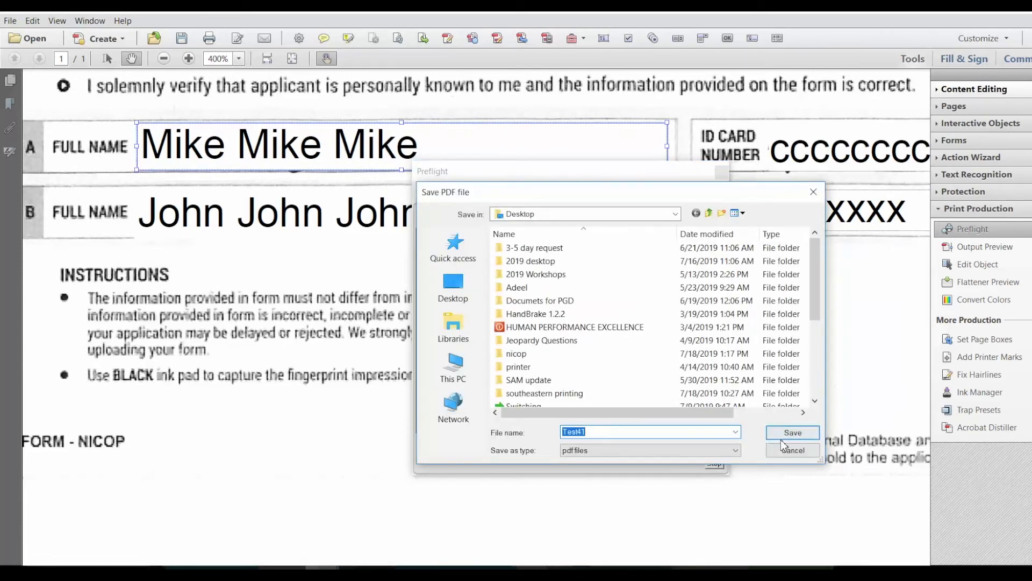
left_click(792, 432)
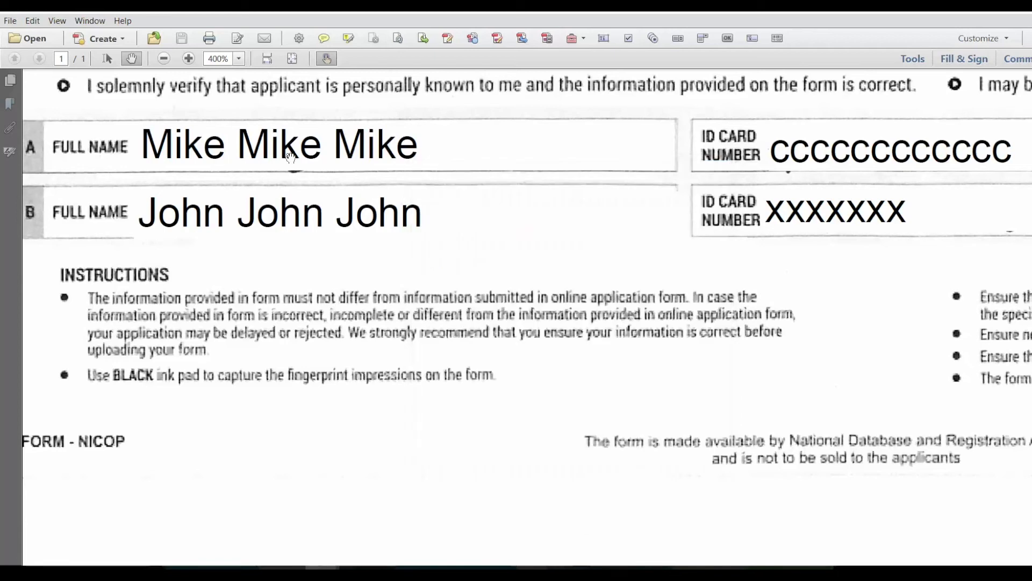
scroll("down", 3)
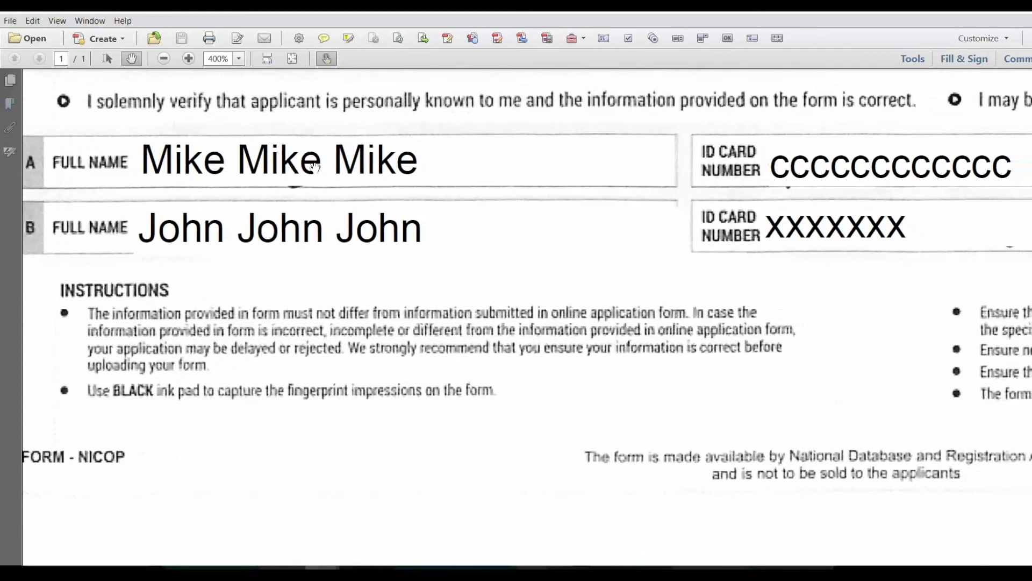
mouse_move(780, 152)
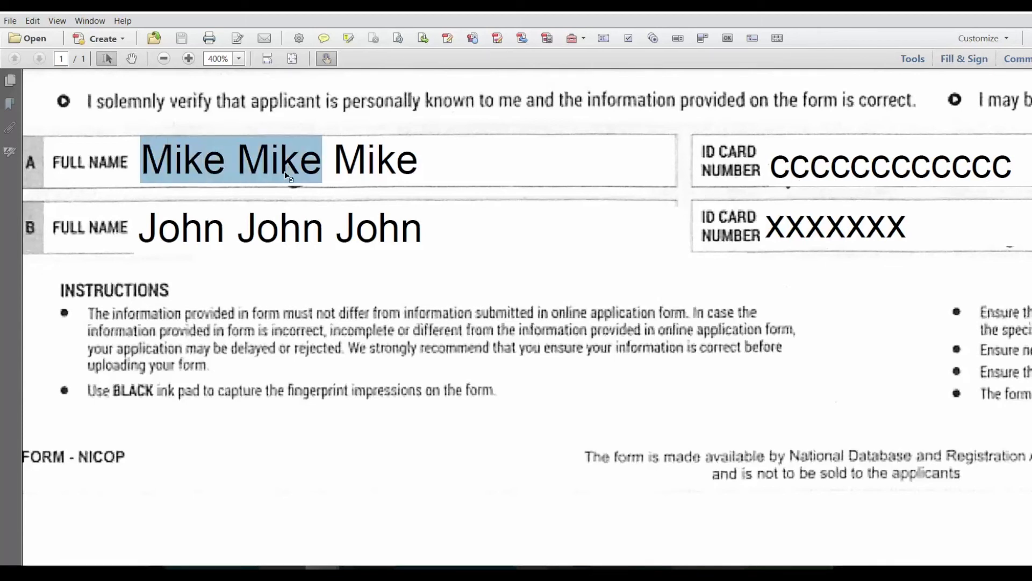
double_click(287, 159)
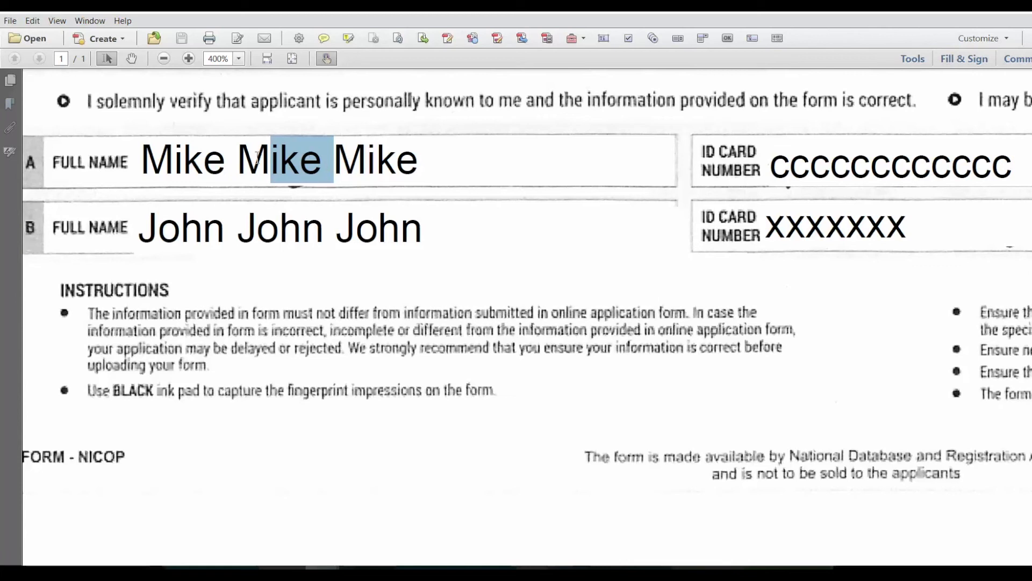